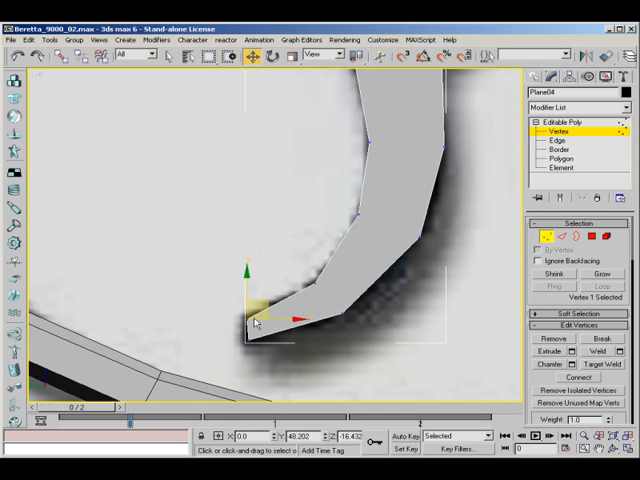
Select and reposition the corner vertices at the trigger's bottom bend
click(250, 320)
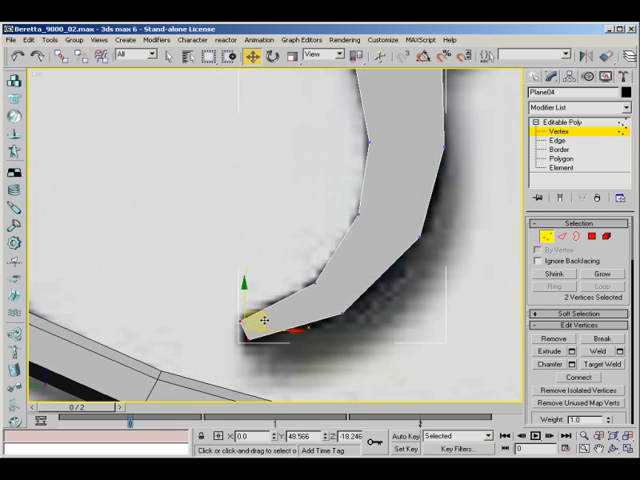
click(560, 140)
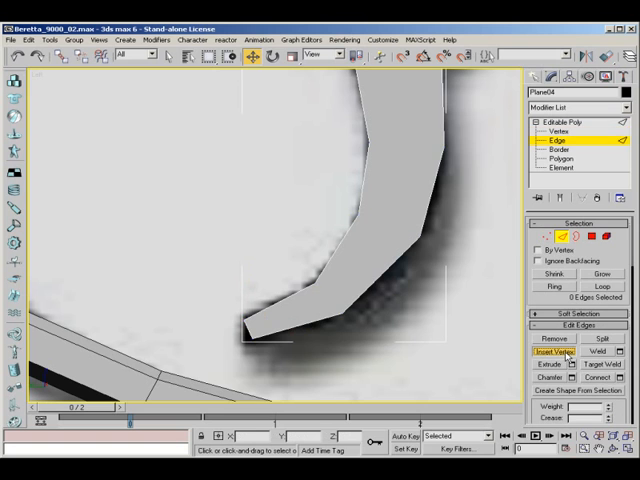
click(552, 132)
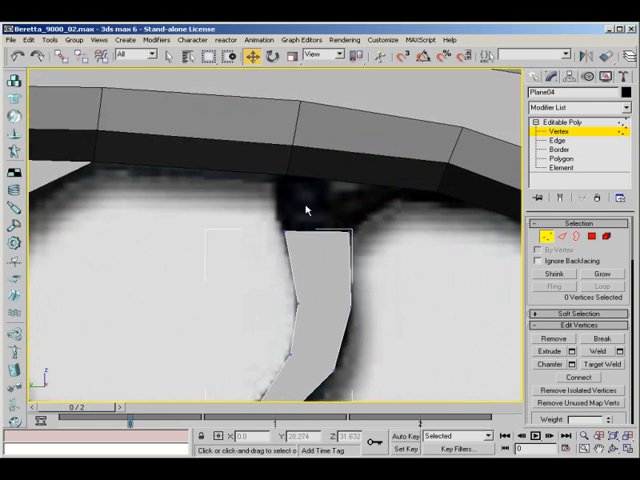
Select the trigger's top edge ring and spread its vertices outward toward the pistol frame
click(548, 138)
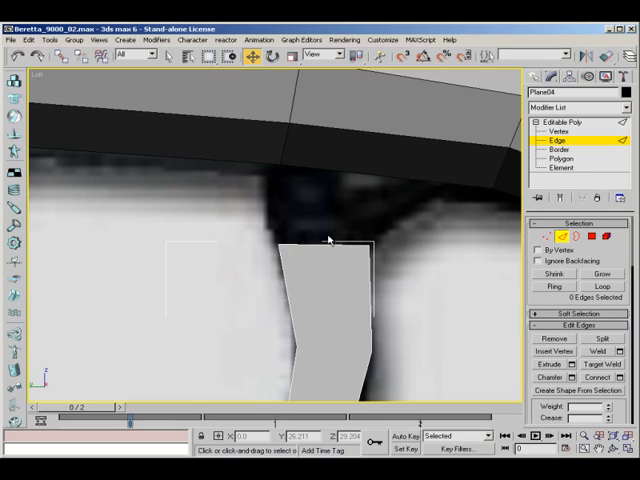
click(330, 216)
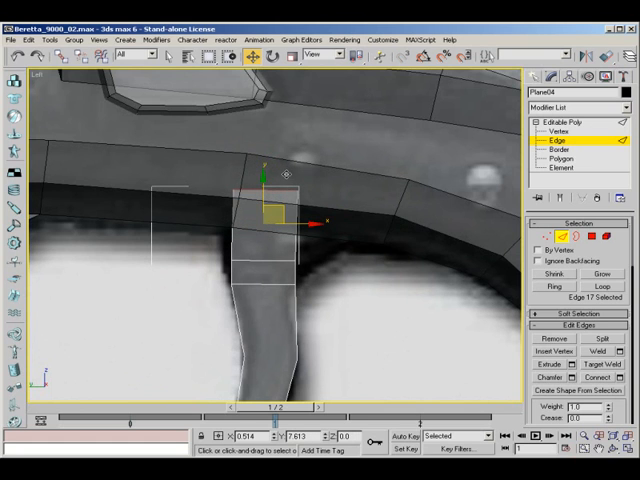
click(556, 132)
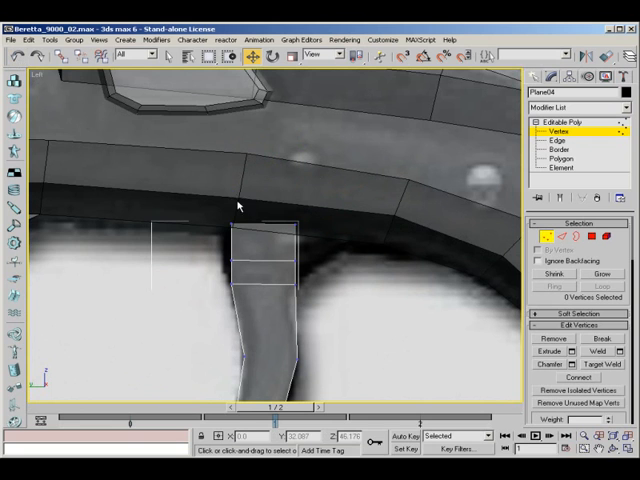
click(240, 214)
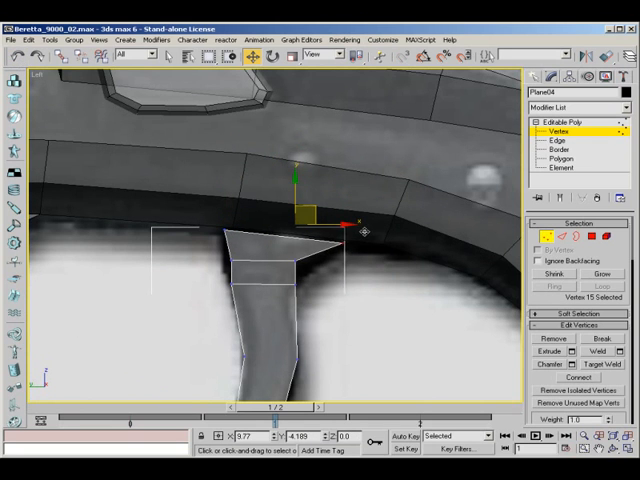
drag(304, 216, 310, 256)
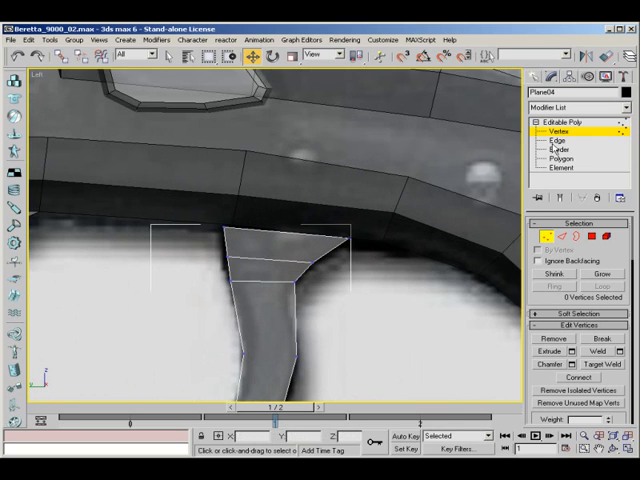
click(568, 168)
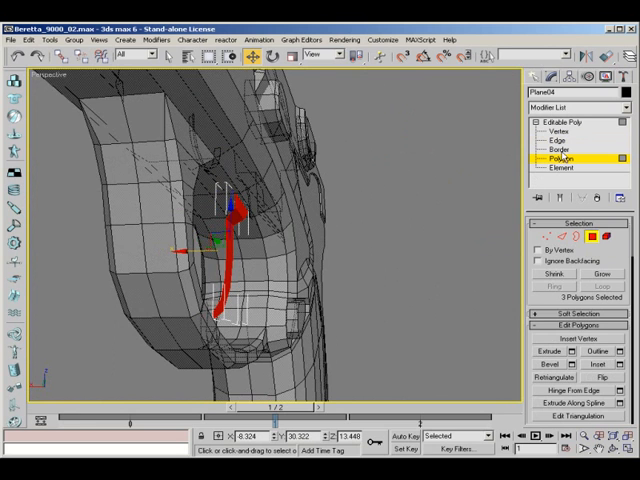
click(556, 154)
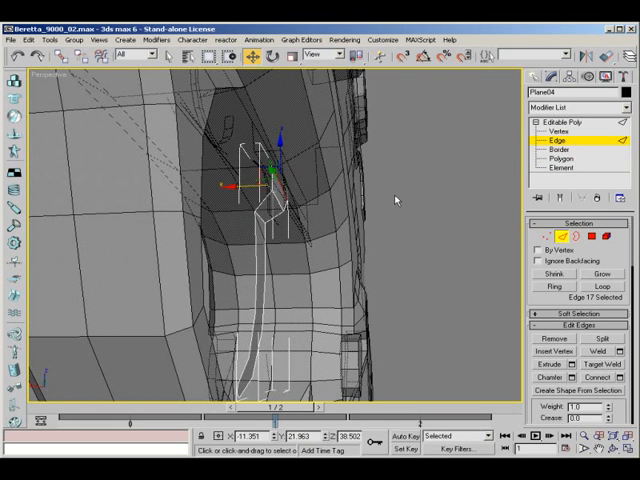
click(570, 156)
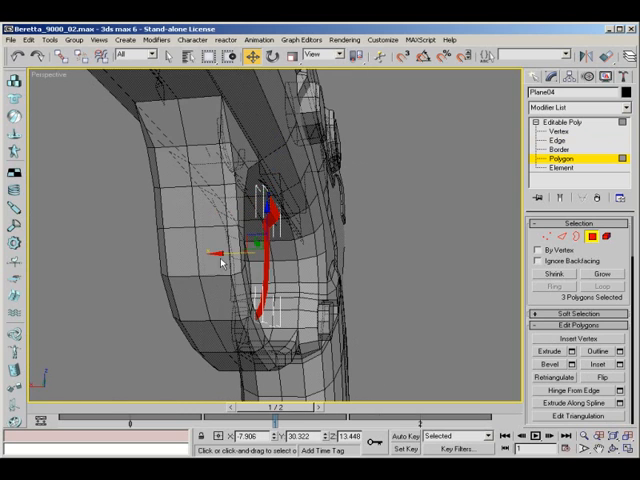
click(396, 302)
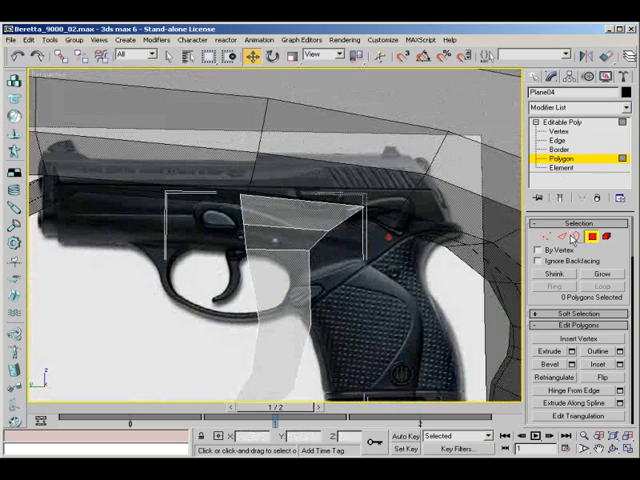
Move the trigger's edge loop in the Left view to match the reference photo outline
click(556, 144)
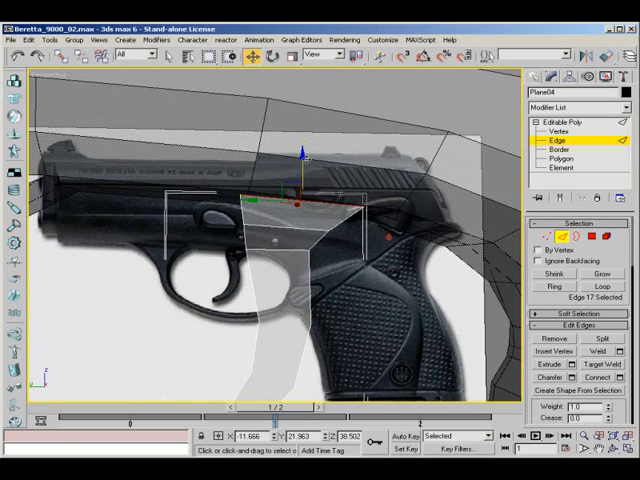
drag(300, 200, 300, 110)
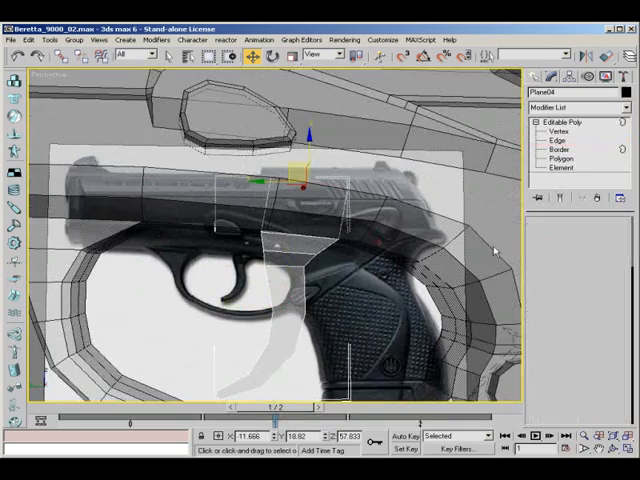
click(566, 140)
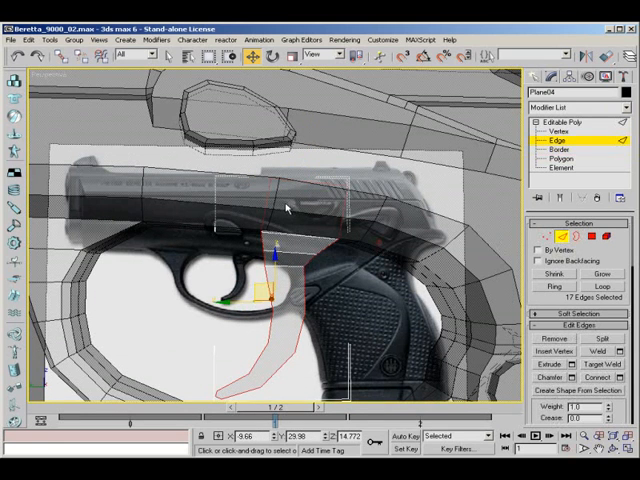
mouse_move(284, 196)
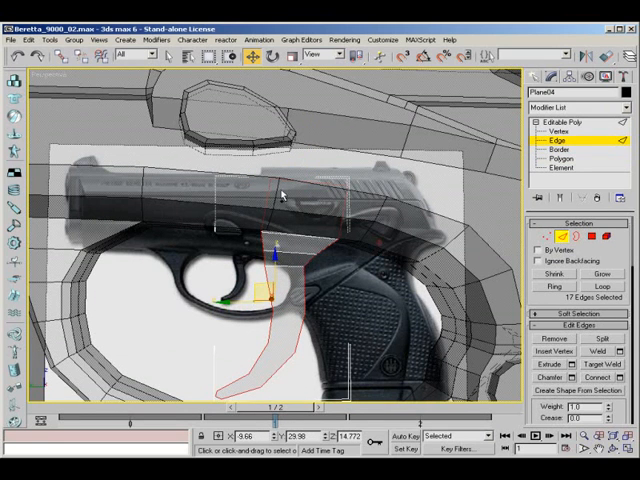
mouse_move(304, 192)
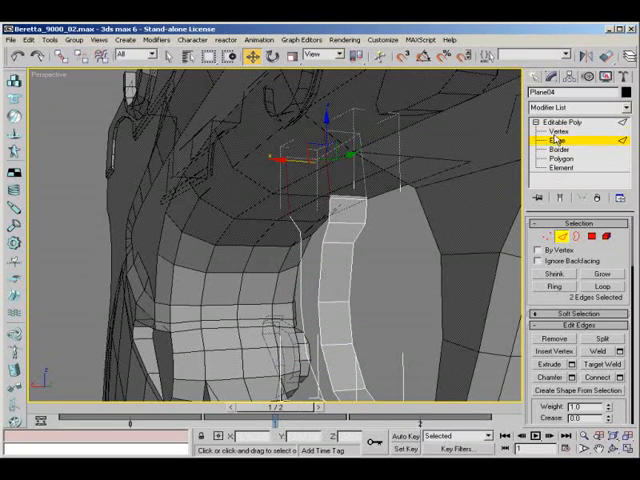
Mirror the trigger across its centre with a Symmetry modifier and align the mirror plane
click(564, 132)
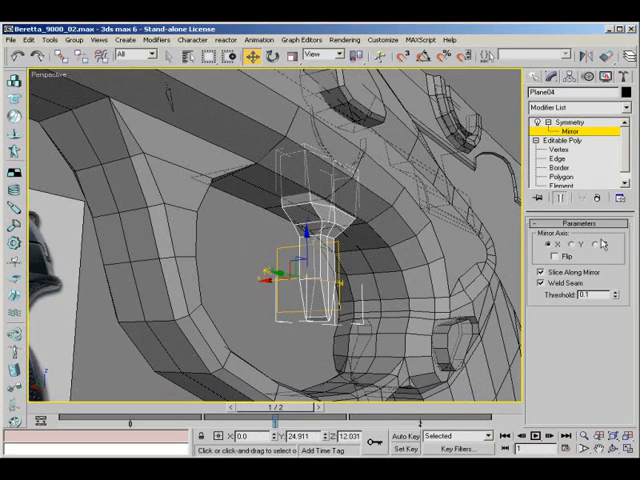
click(566, 138)
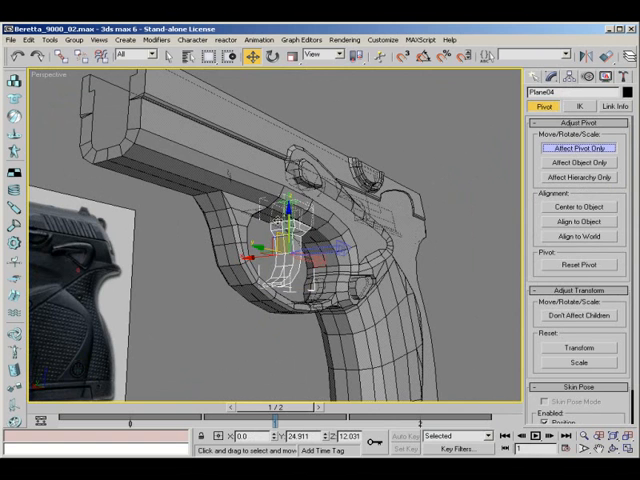
Move the trigger's pivot to its top hinge point using Affect Pivot Only
drag(290, 250, 300, 230)
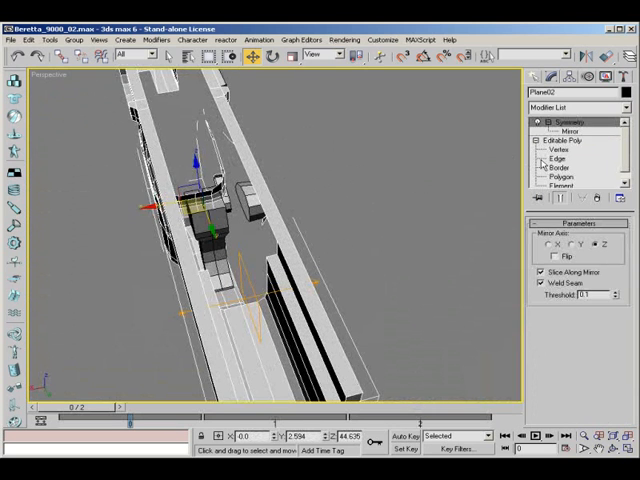
Cap the barrel's inner border to fill its hollow interior and check the muzzle
click(548, 158)
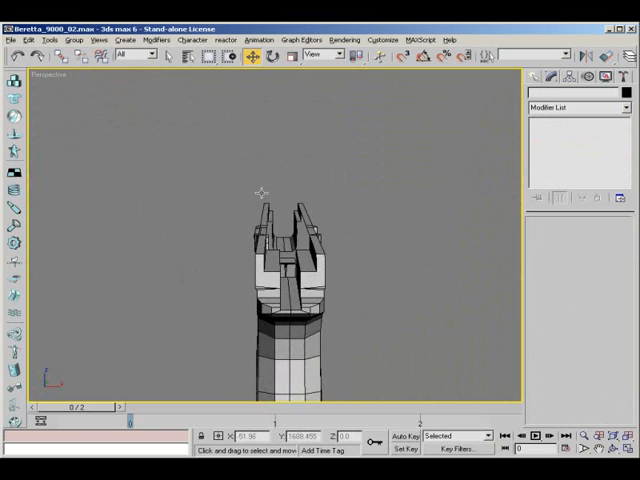
drag(258, 192, 480, 184)
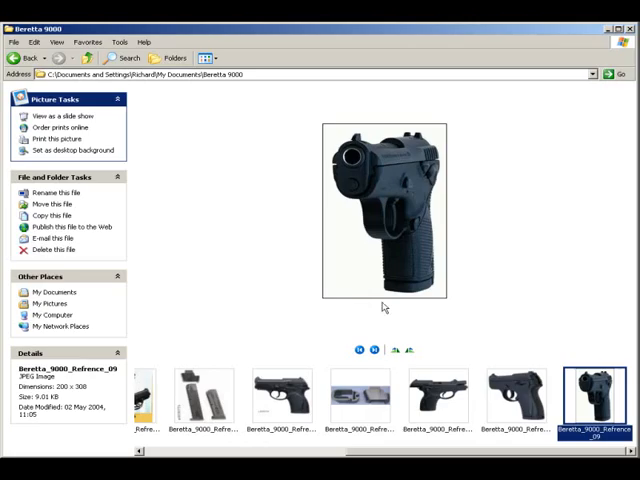
Show the Beretta 9000 magazine reference photo from the filmstrip
click(208, 400)
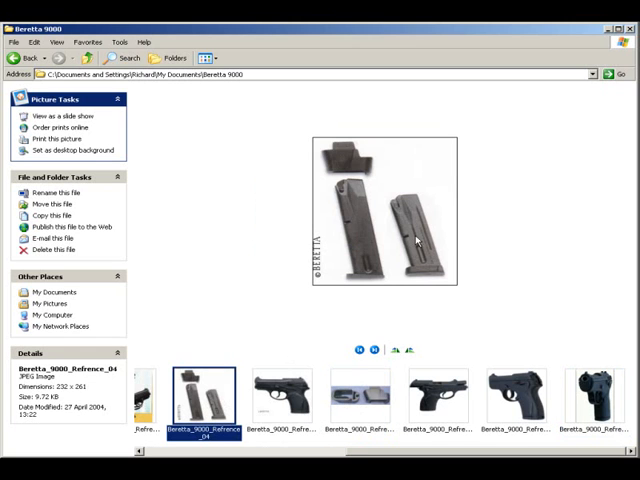